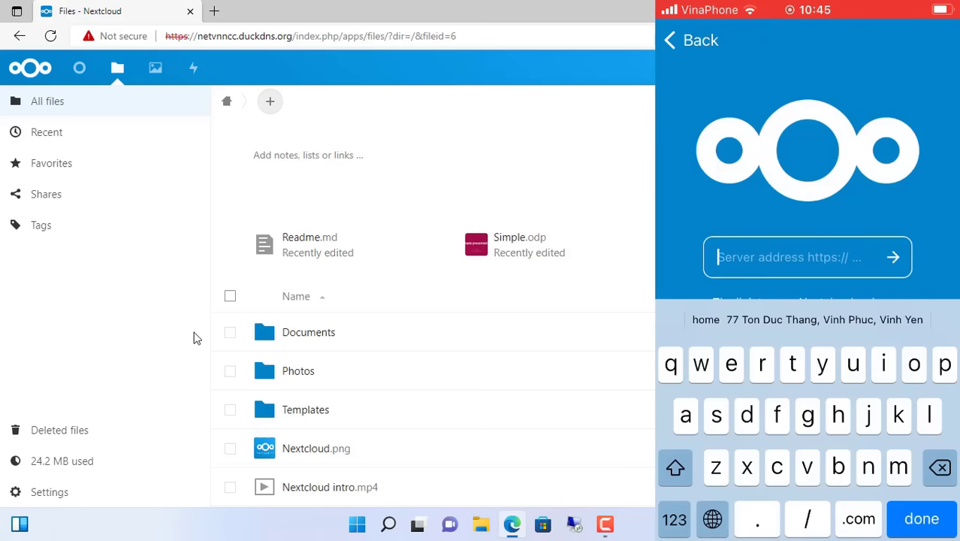
pyautogui.write('https')
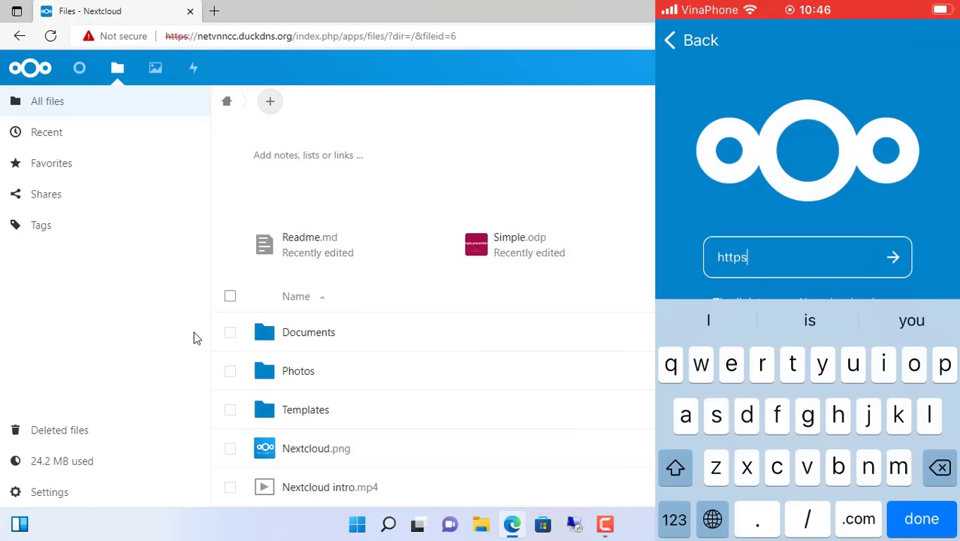
pyautogui.write('://n')
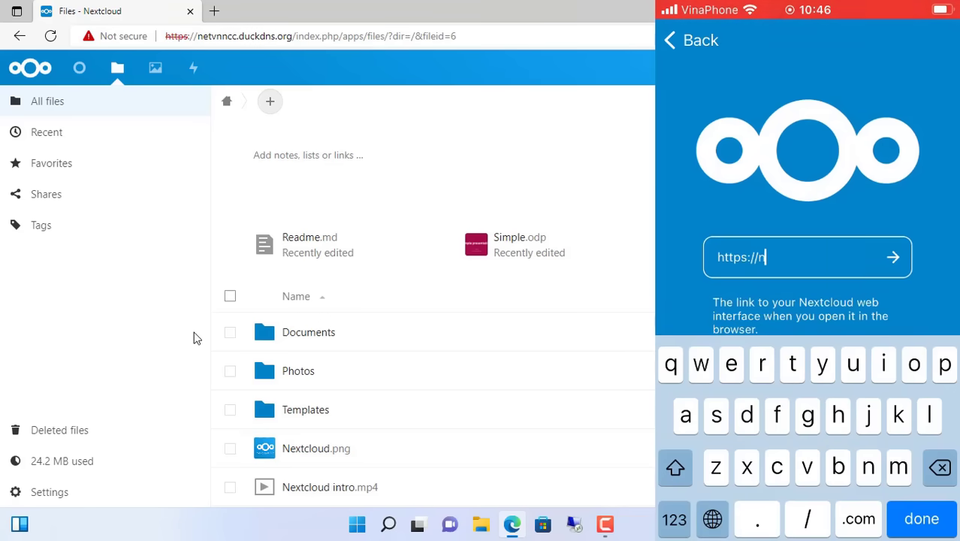
pyautogui.write('etvnncc')
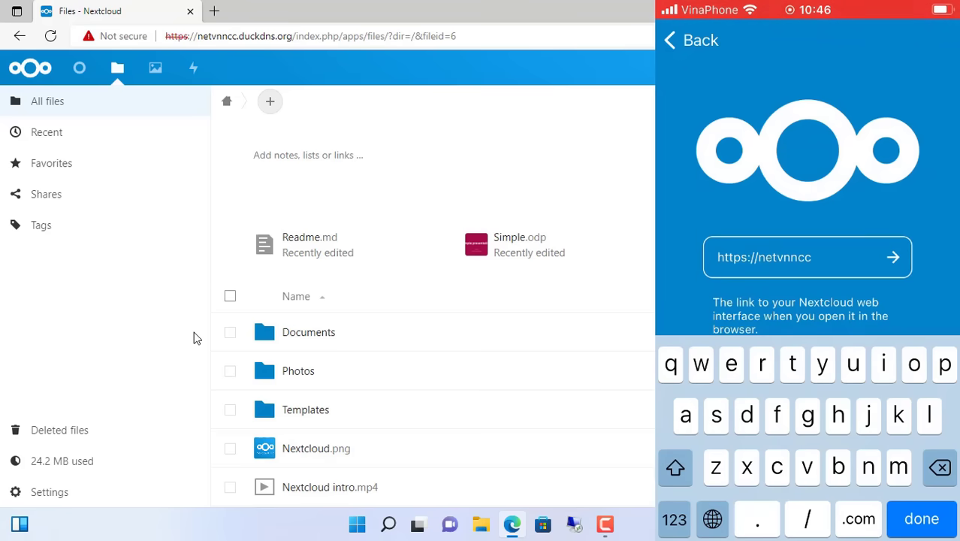
pyautogui.write('.duck')
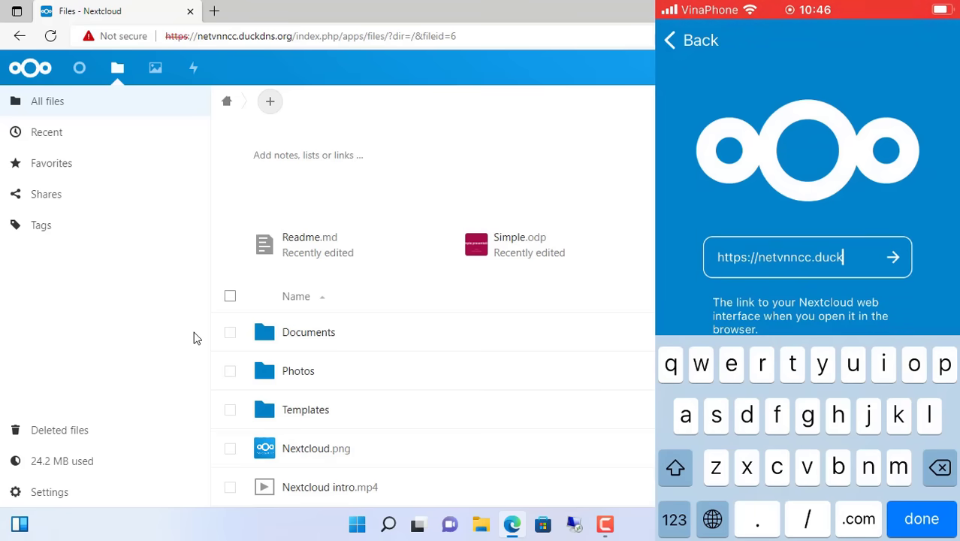